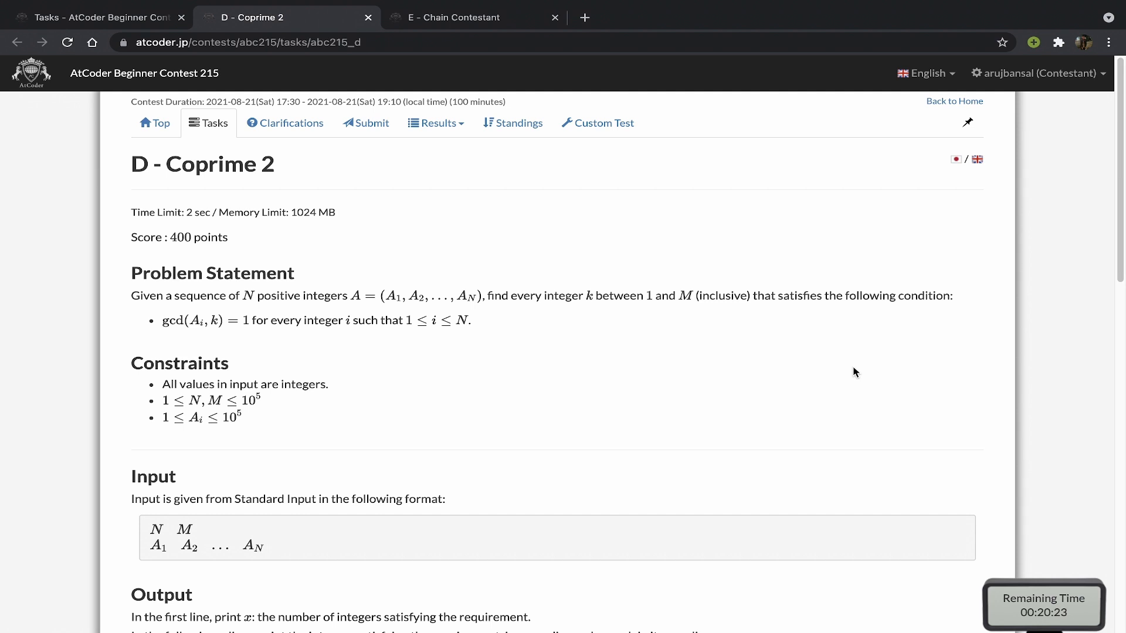
- Scroll the Coprime 2 task page down to Sample Input 1 and Sample Output 1
scroll("down", 3)
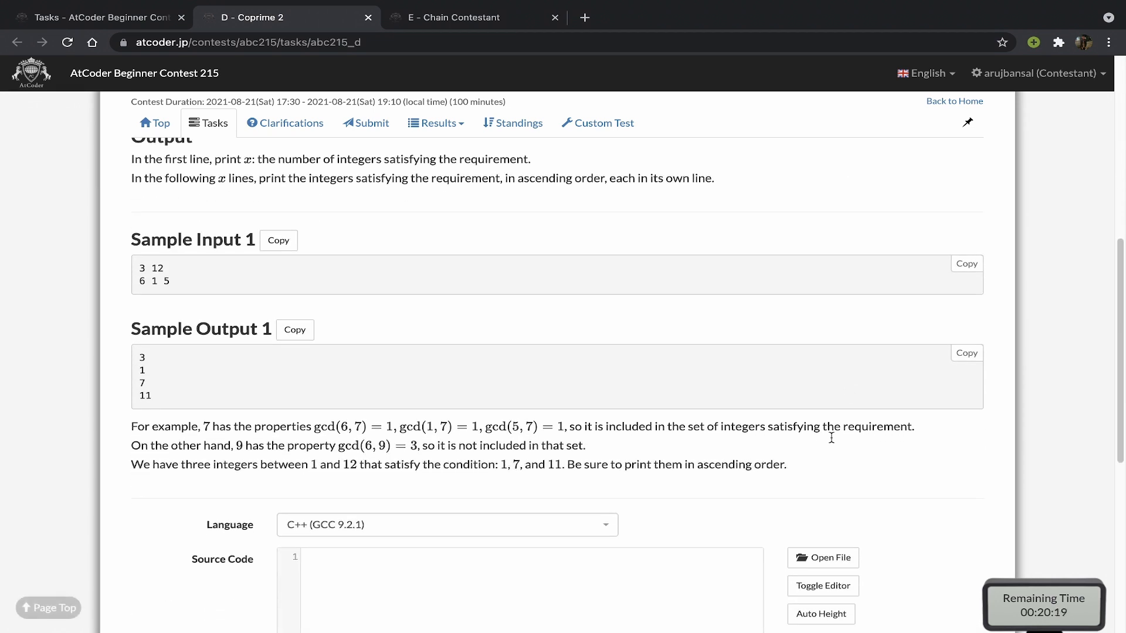
scroll("down", 3)
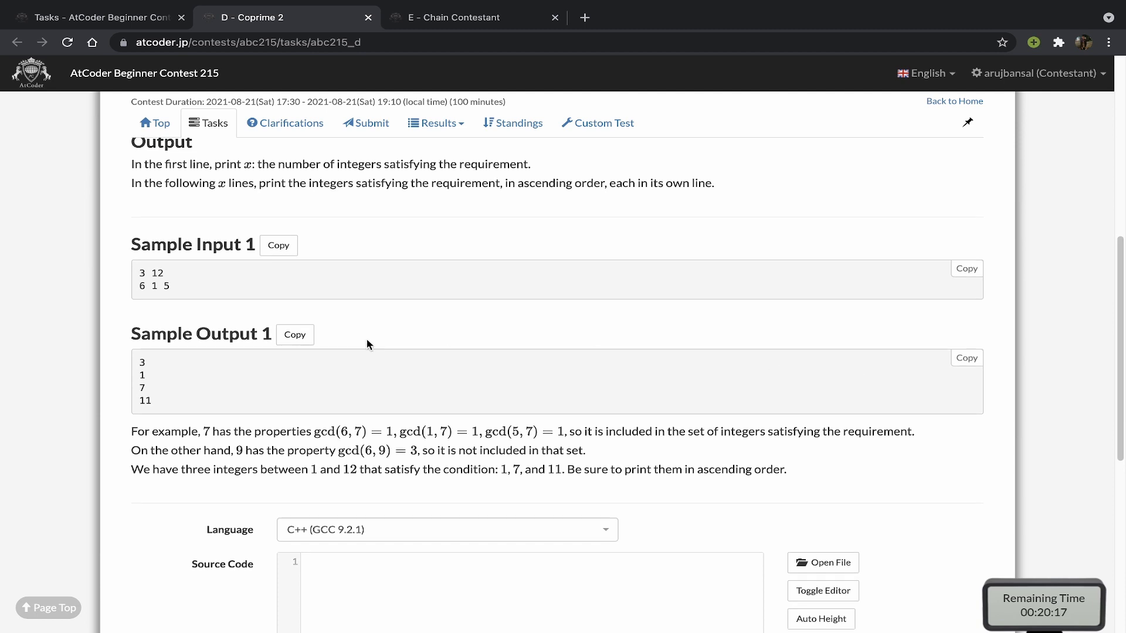
mouse_move(151, 290)
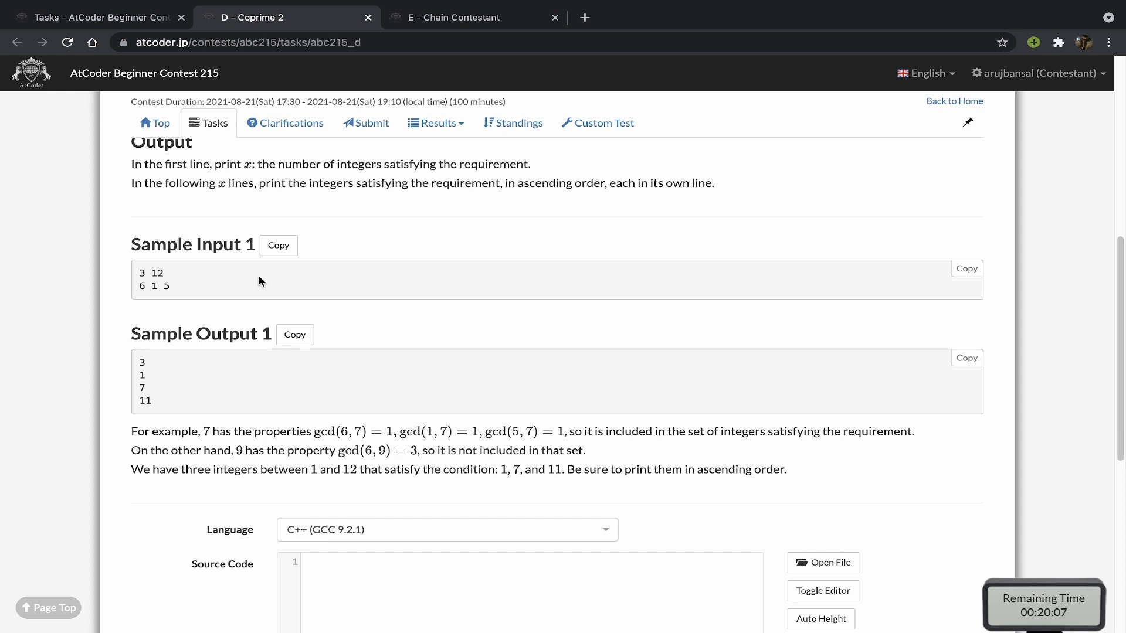
mouse_move(260, 353)
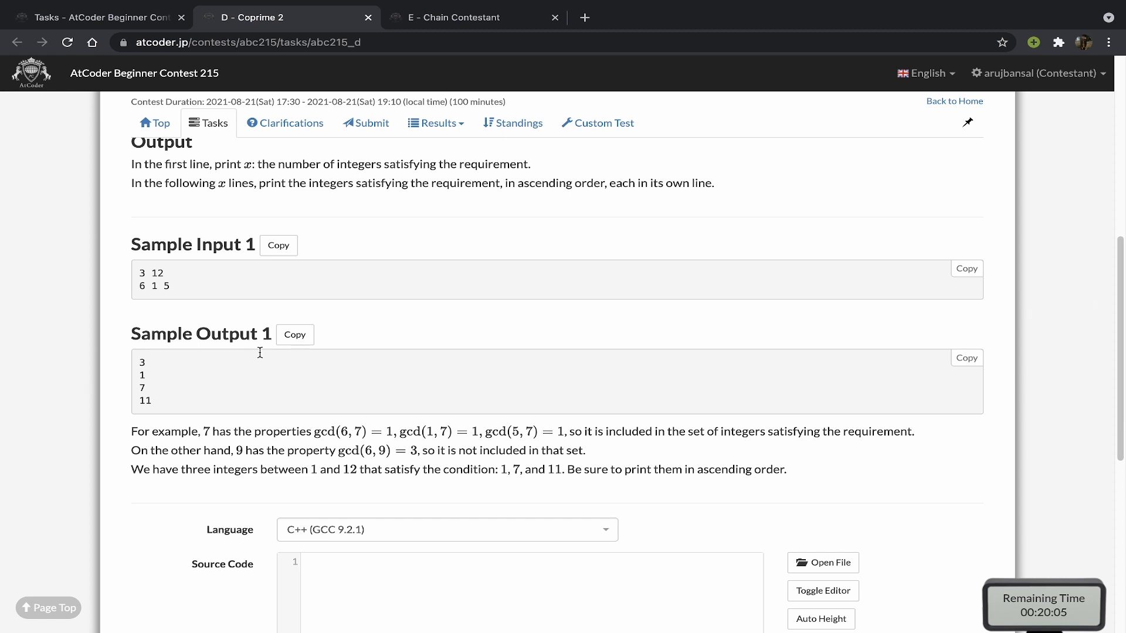
mouse_move(160, 384)
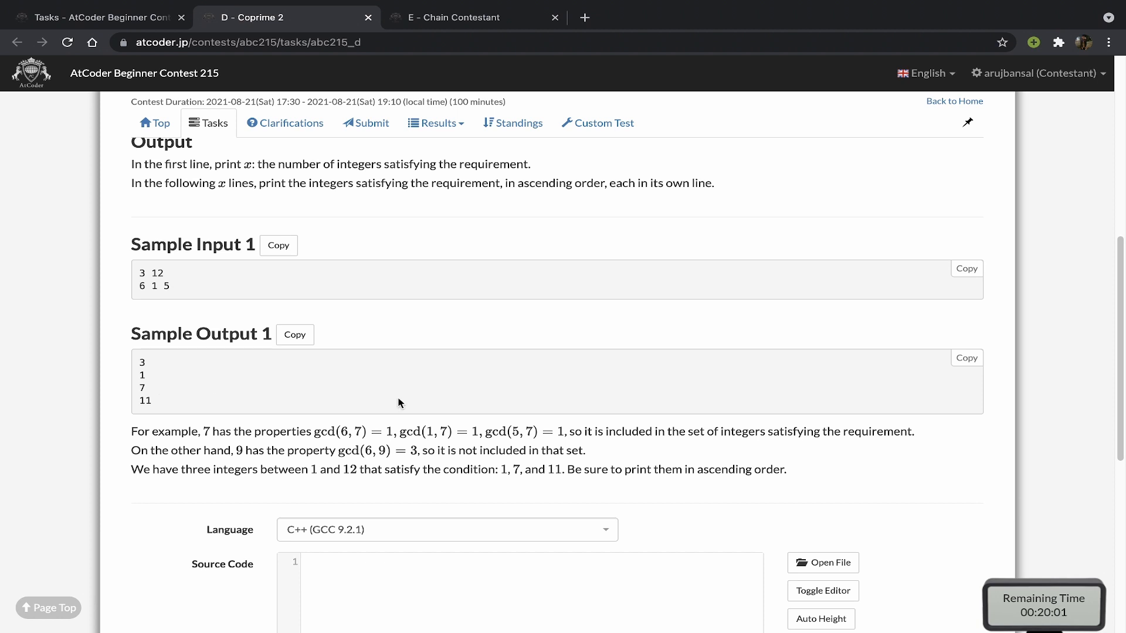
mouse_move(122, 314)
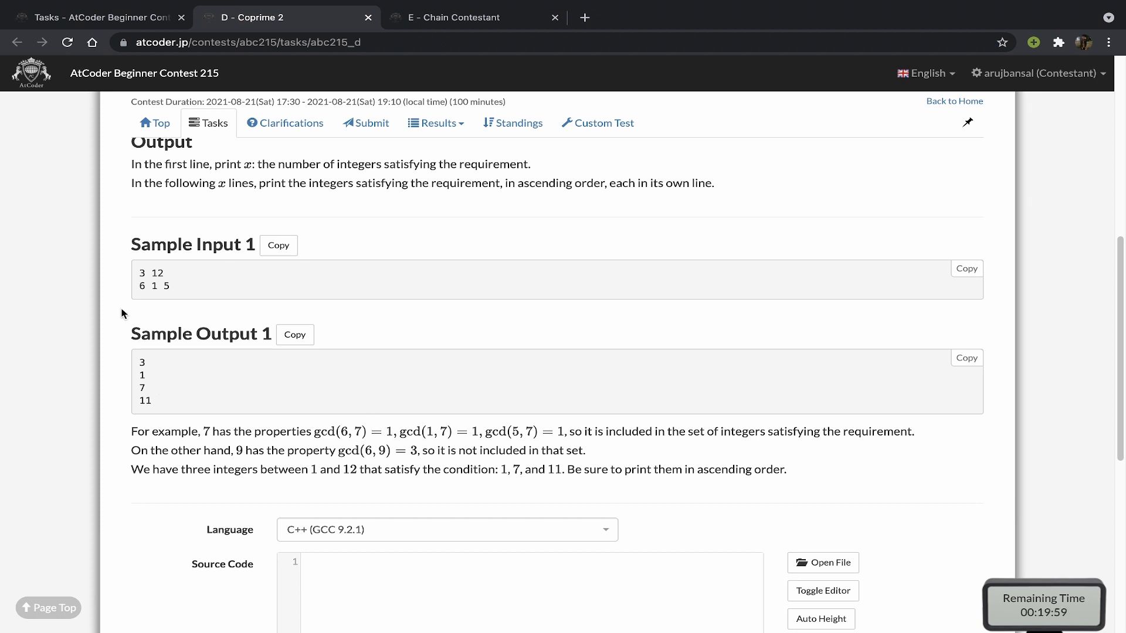
mouse_move(142, 387)
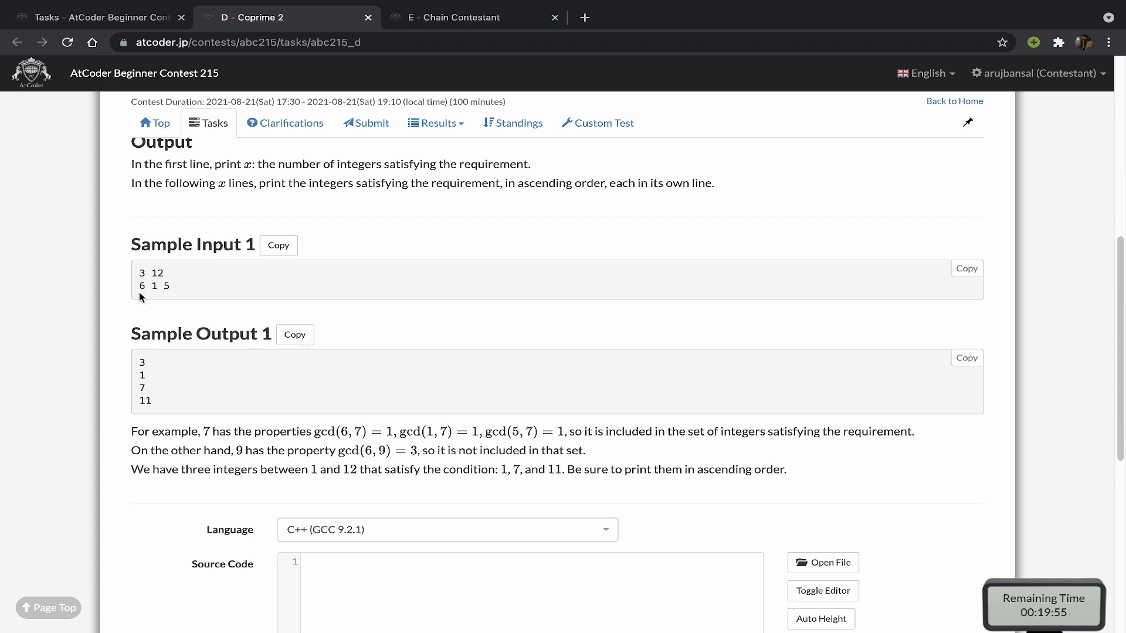
mouse_move(412, 379)
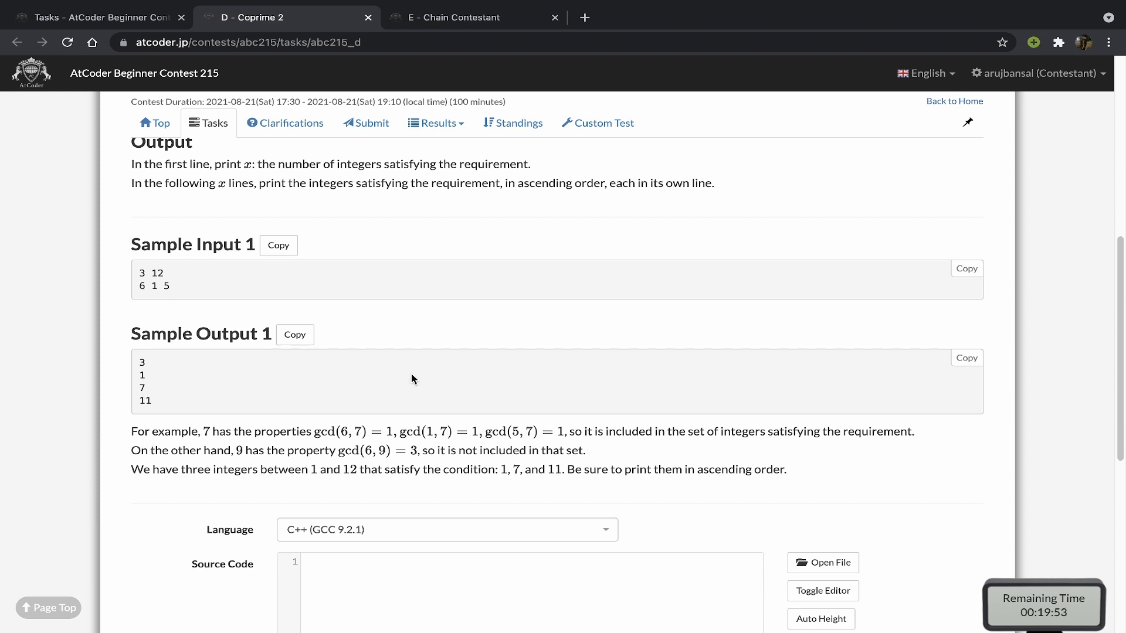
mouse_move(521, 373)
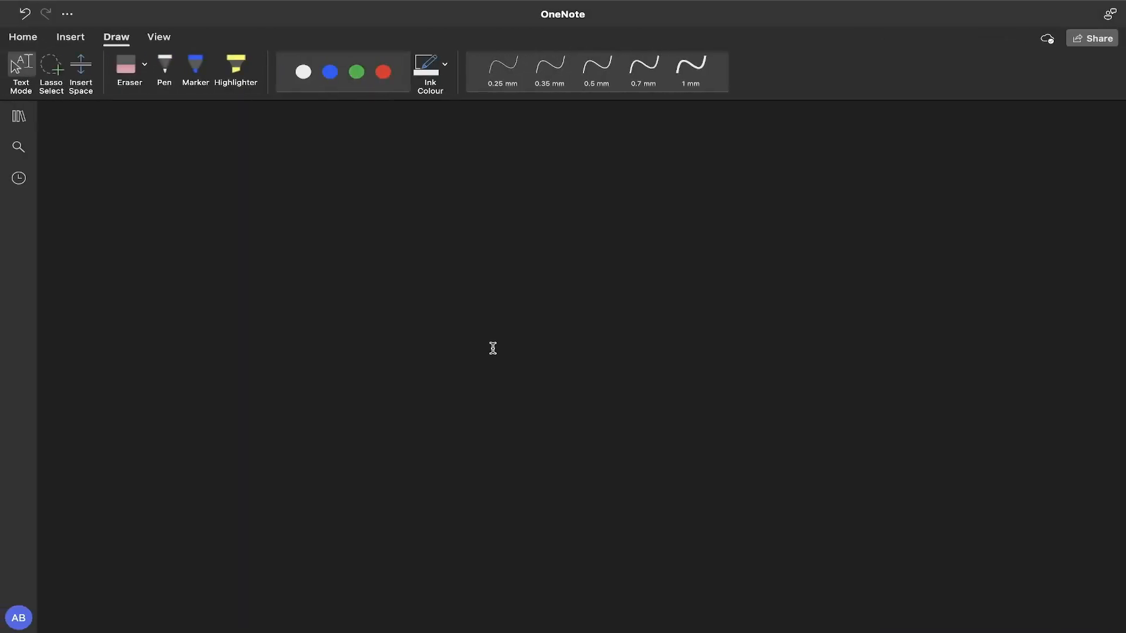
- With the white pen, handwrite 2 × 3 × 2 = 12 and 2 × 5 = 10
left_click(165, 65)
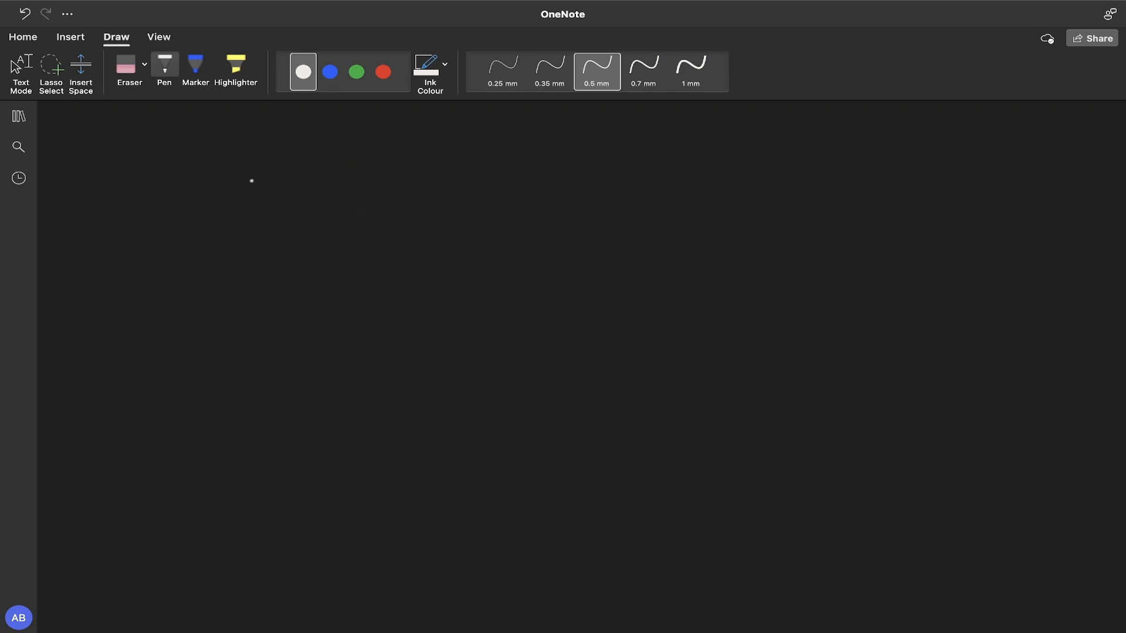
mouse_move(223, 232)
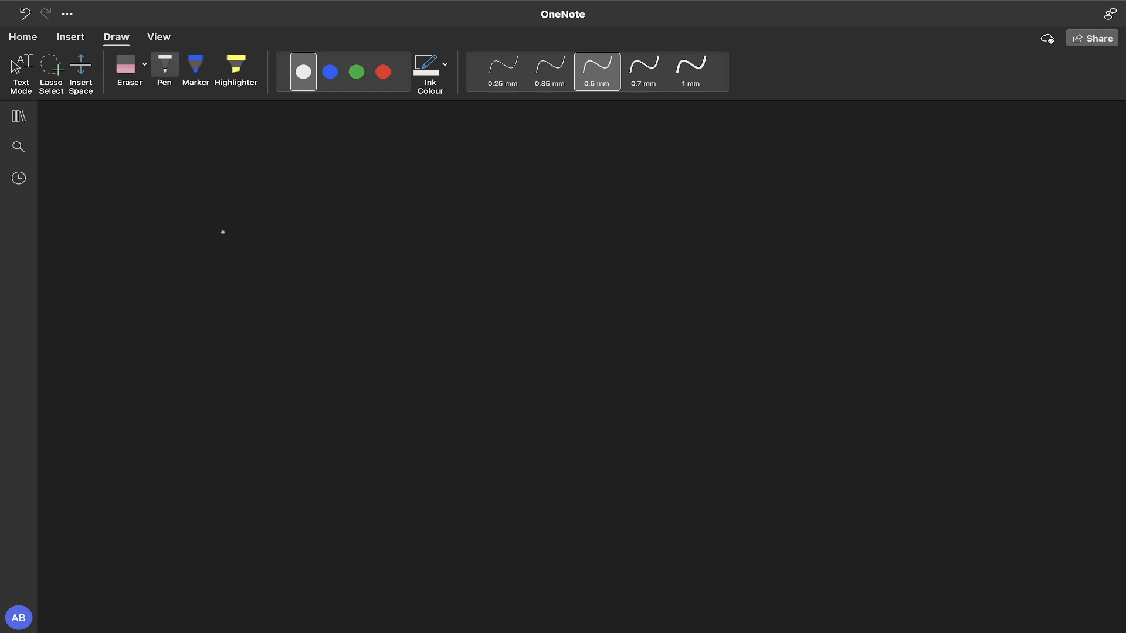
mouse_move(236, 229)
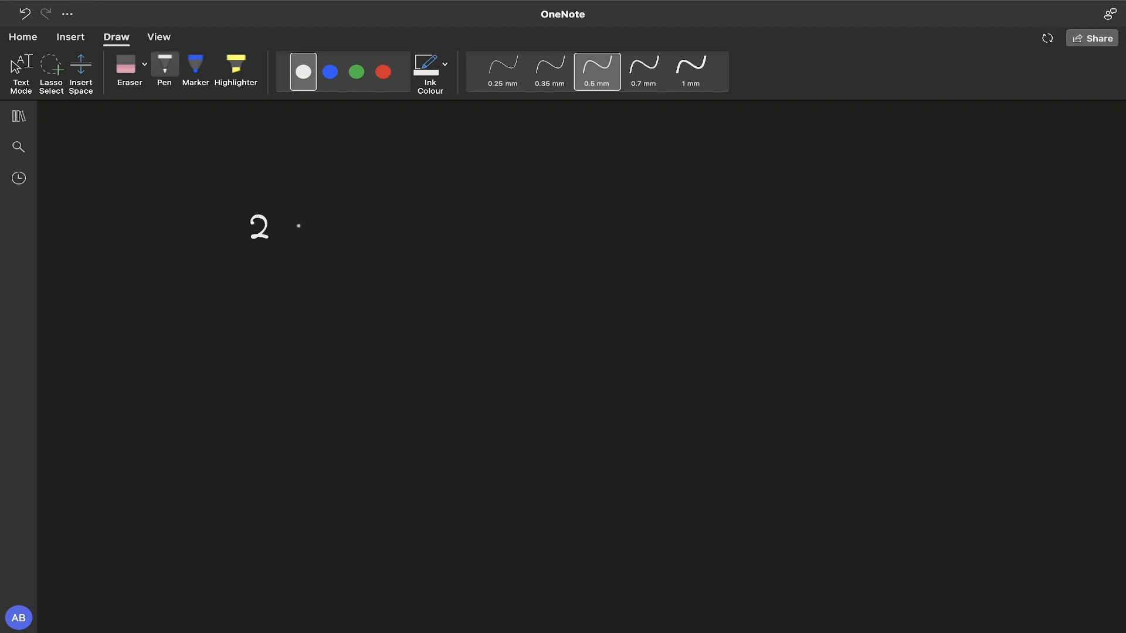
left_click_drag(287, 230, 370, 233)
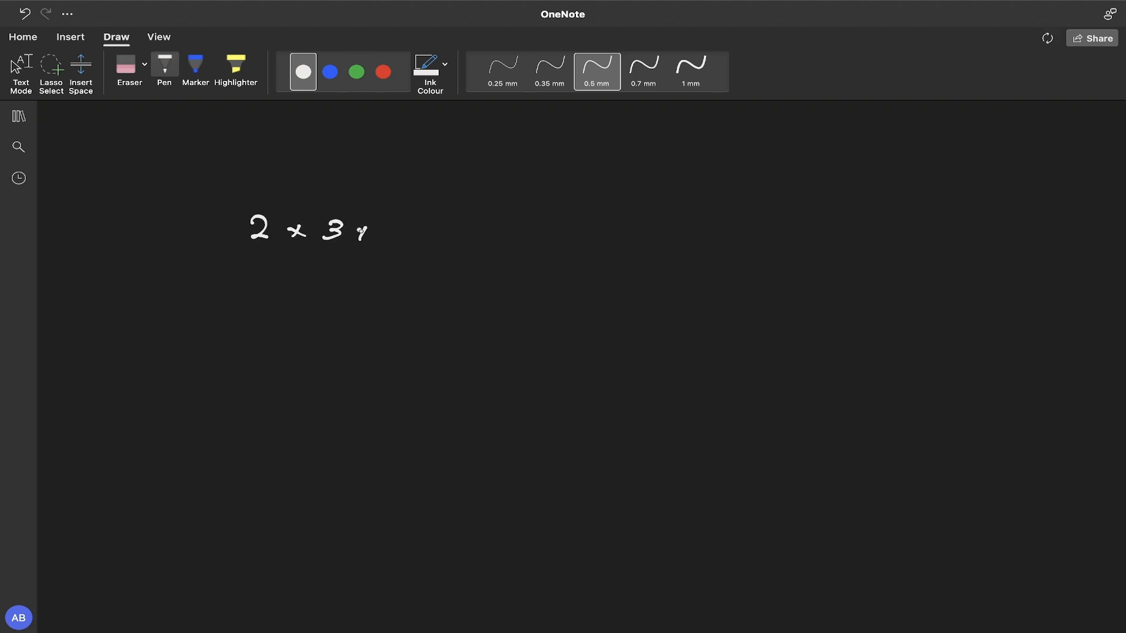
left_click_drag(359, 230, 402, 230)
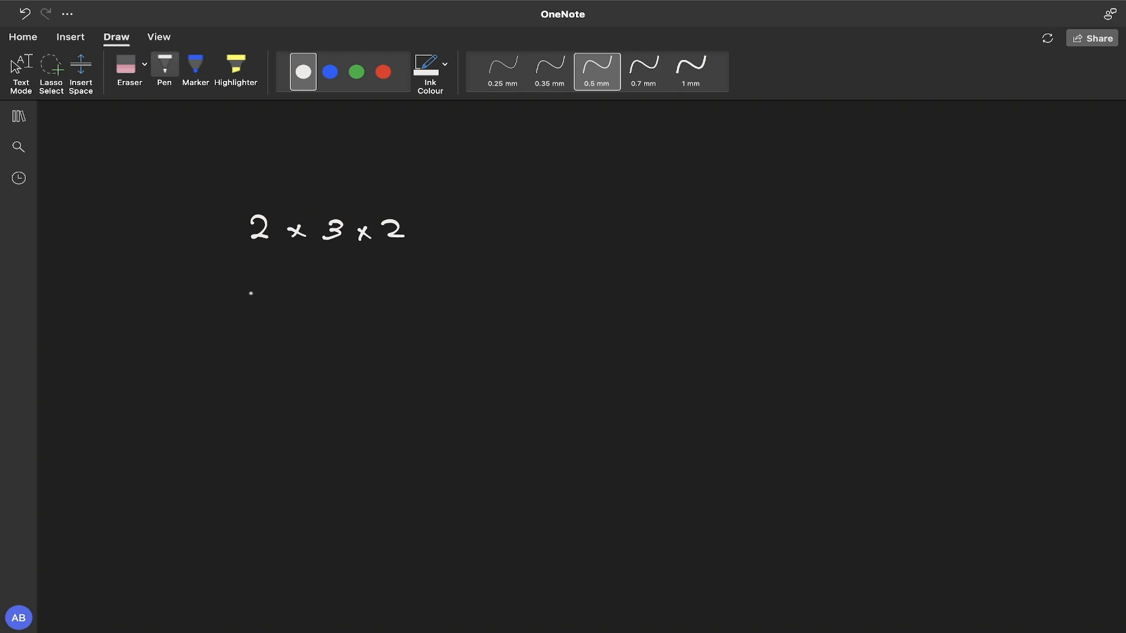
left_click_drag(244, 301, 323, 298)
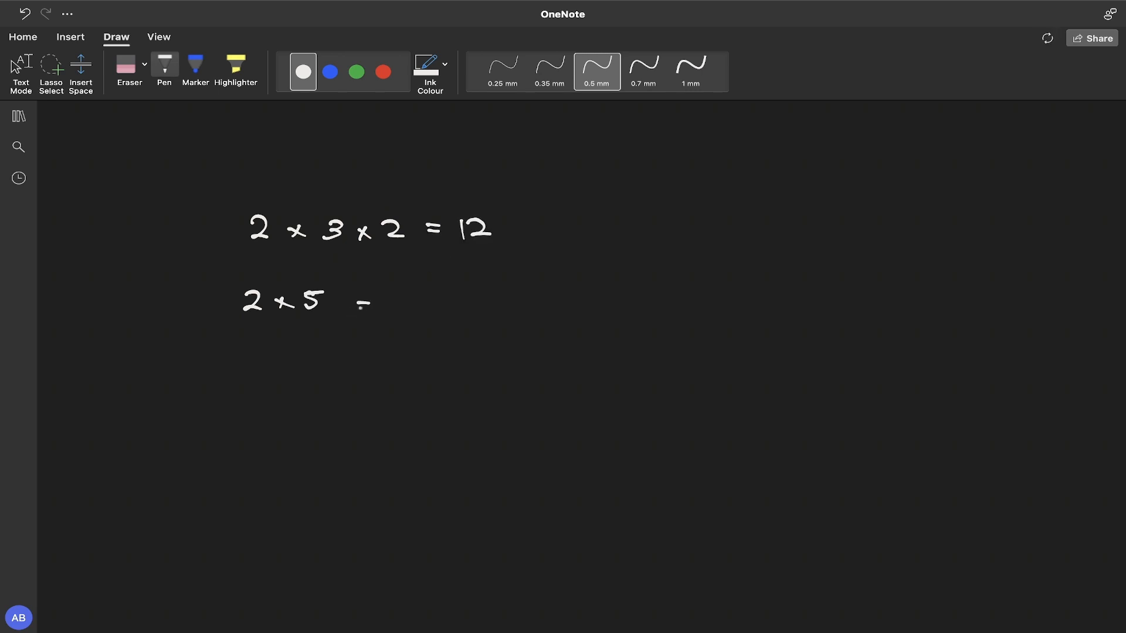
left_click_drag(359, 301, 431, 301)
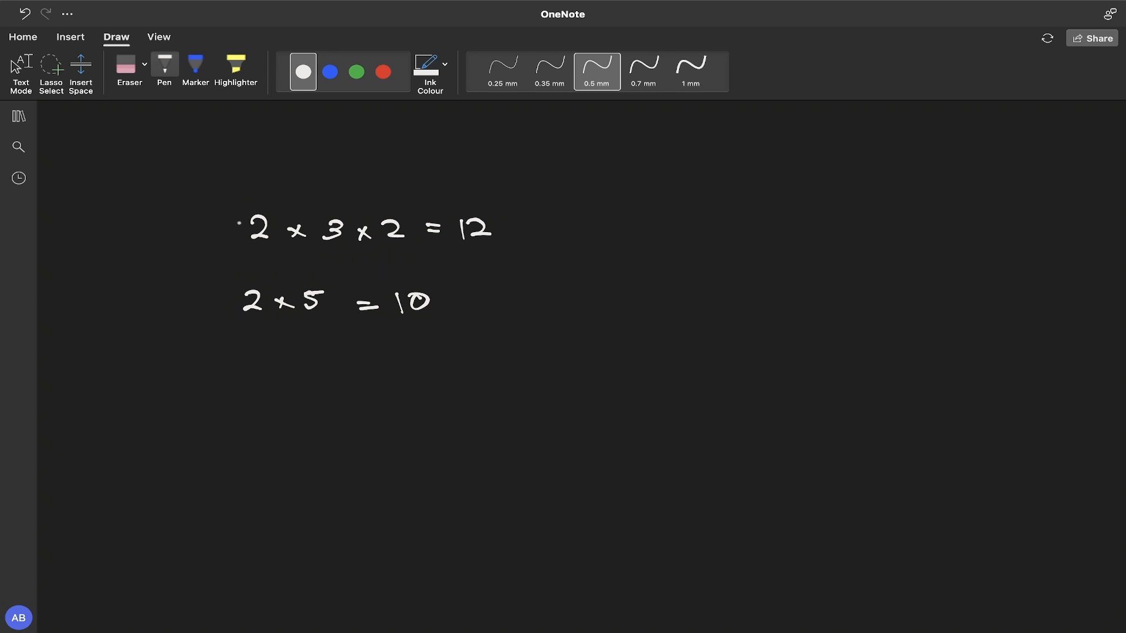
- Draw a box enclosing the leading 2 of both factorizations
left_click_drag(232, 210, 270, 316)
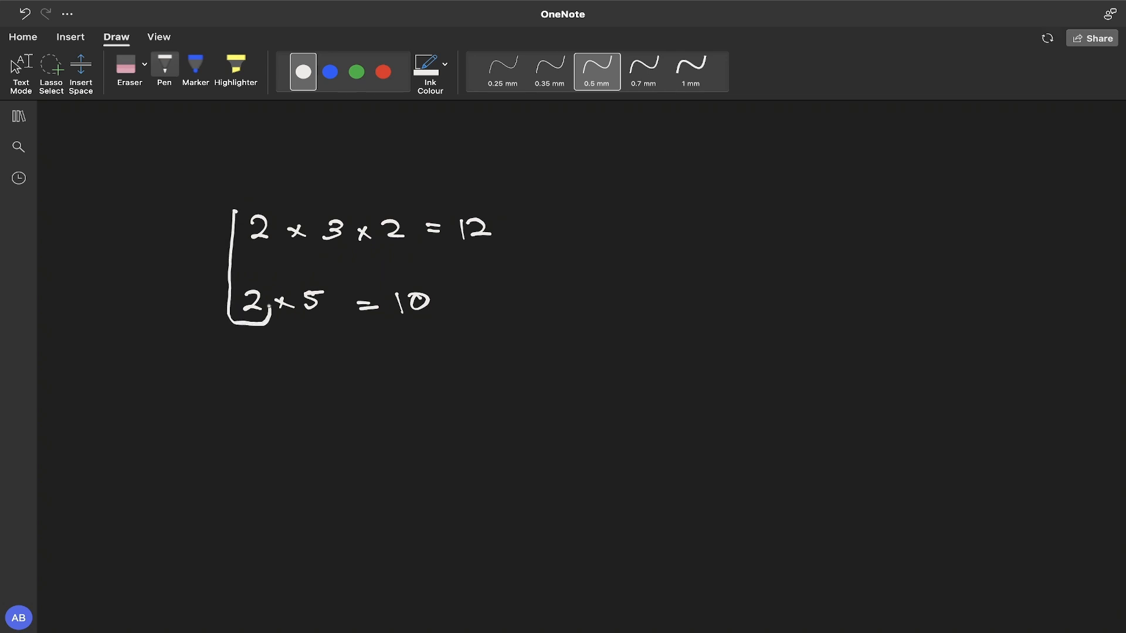
left_click_drag(230, 213, 251, 323)
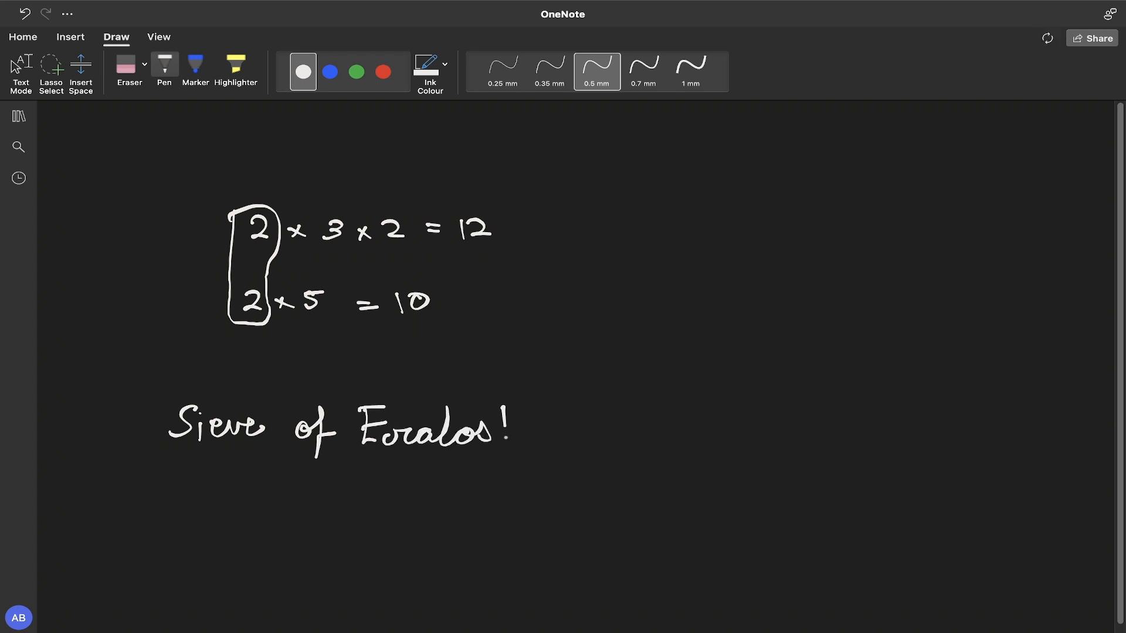
- Finish 'Sieve of Eratosthenes' and write 'spf[x] = smallest prime factor of x'
left_click_drag(510, 431, 607, 430)
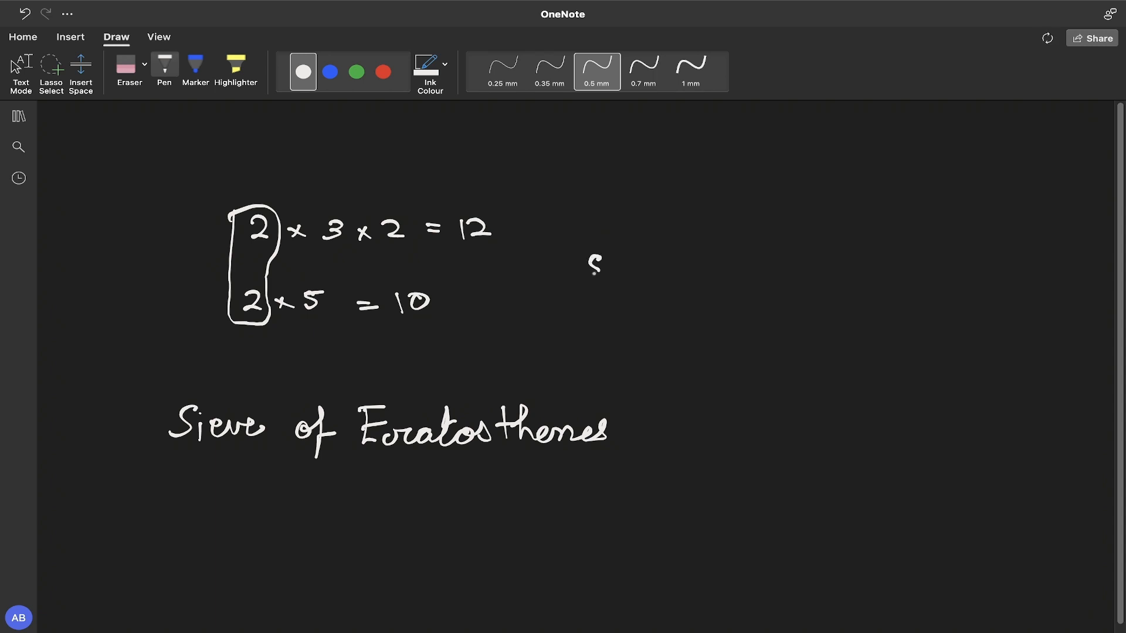
left_click_drag(581, 281, 643, 258)
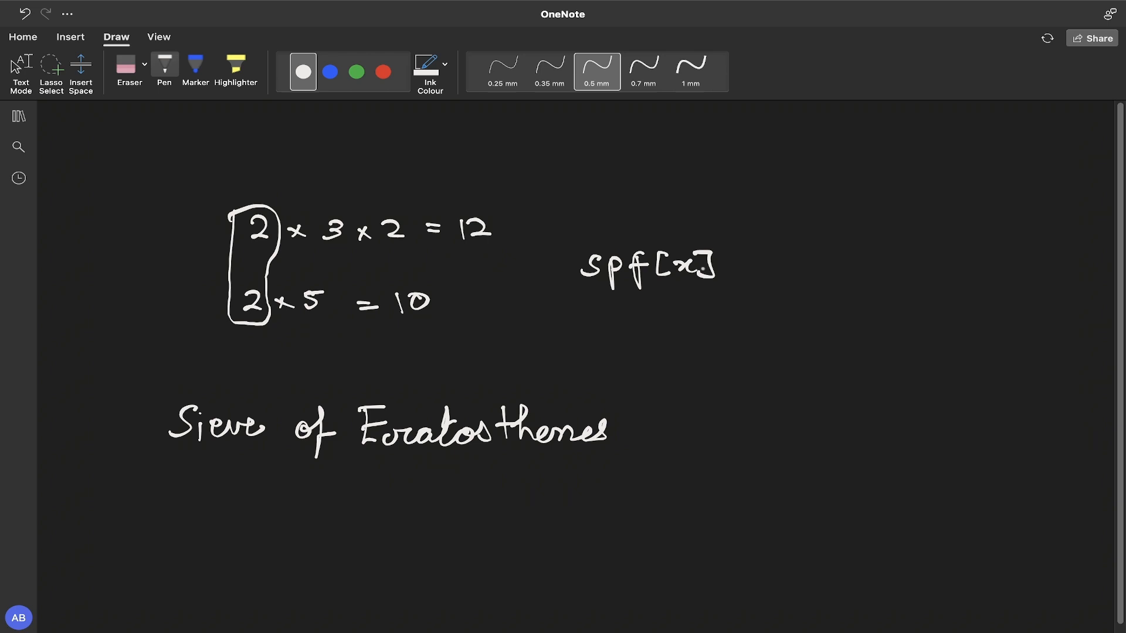
left_click_drag(732, 270, 790, 266)
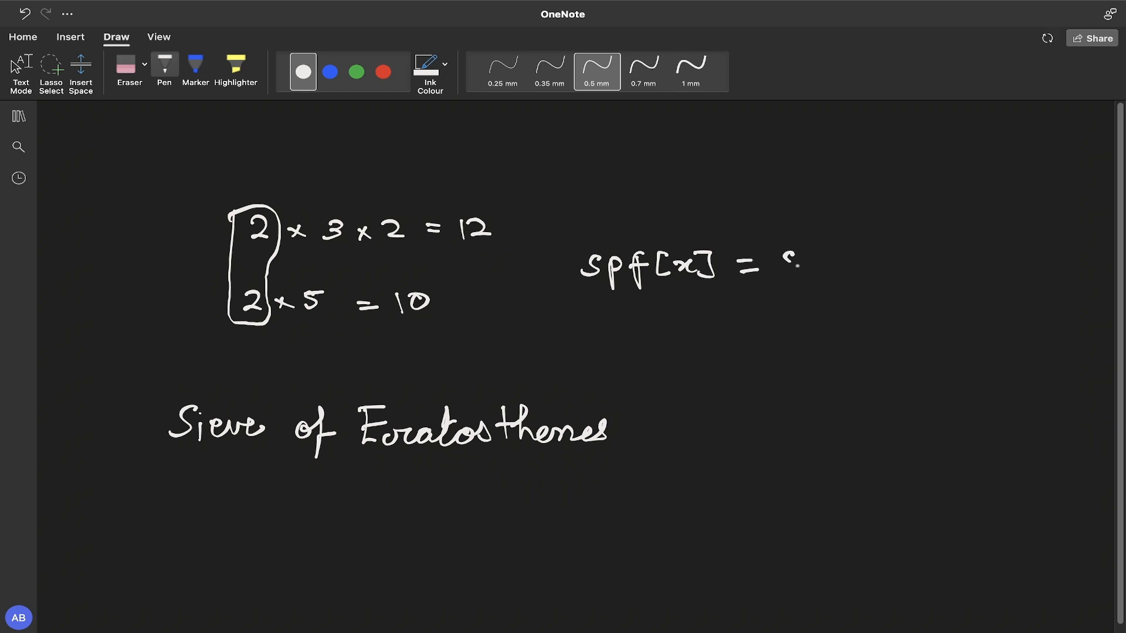
left_click_drag(775, 266, 883, 270)
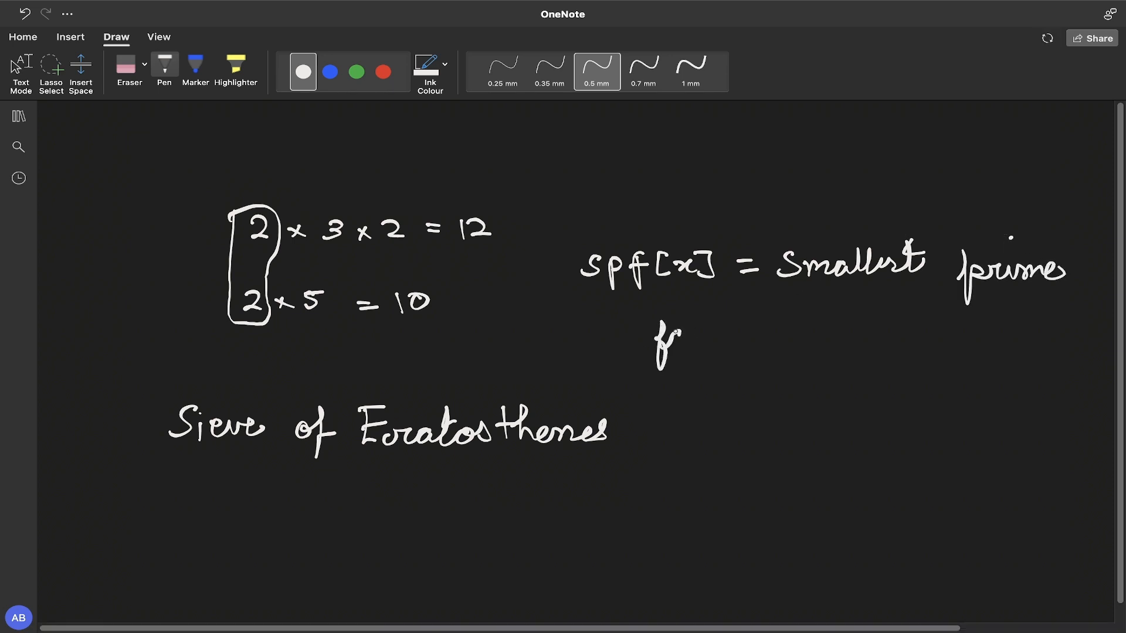
left_click_drag(667, 341, 754, 341)
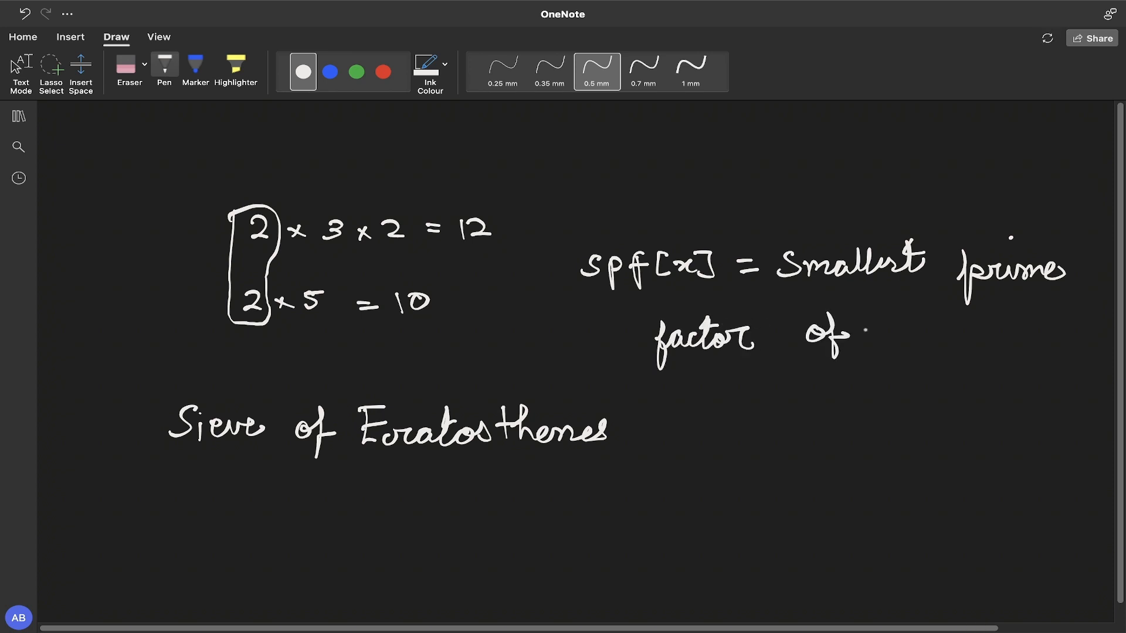
left_click_drag(880, 338, 908, 328)
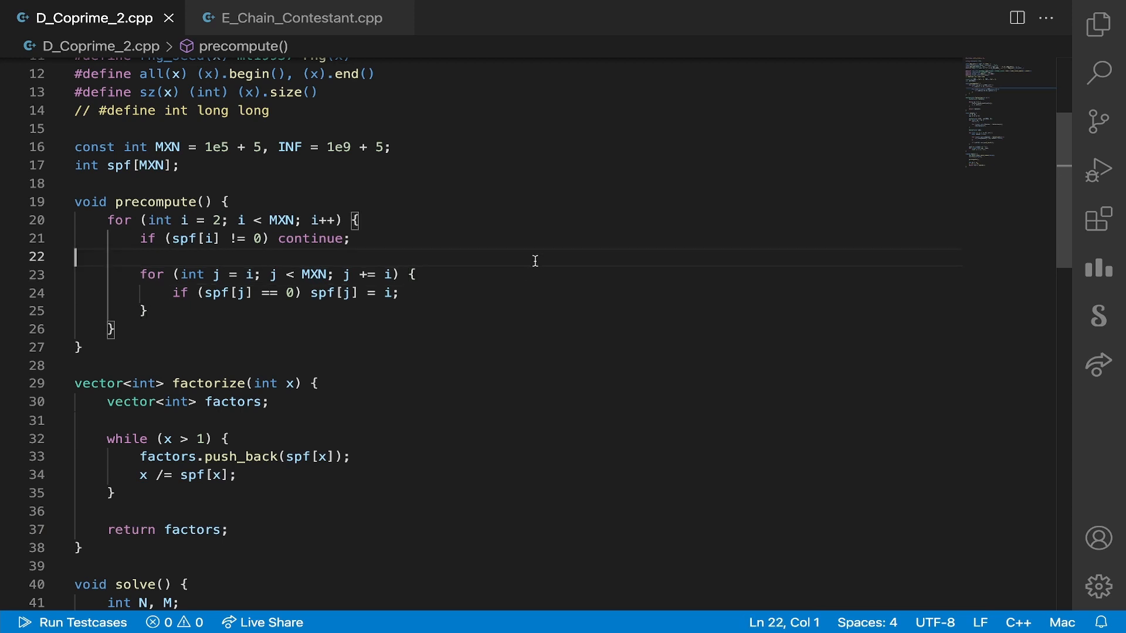
scroll("down", 3)
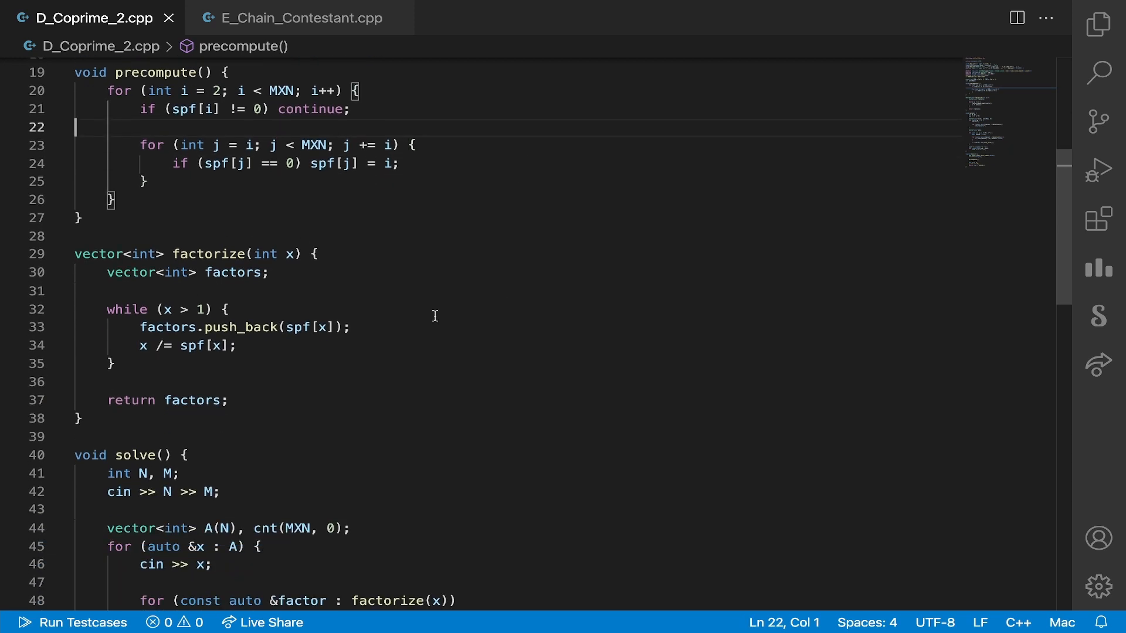
mouse_move(149, 351)
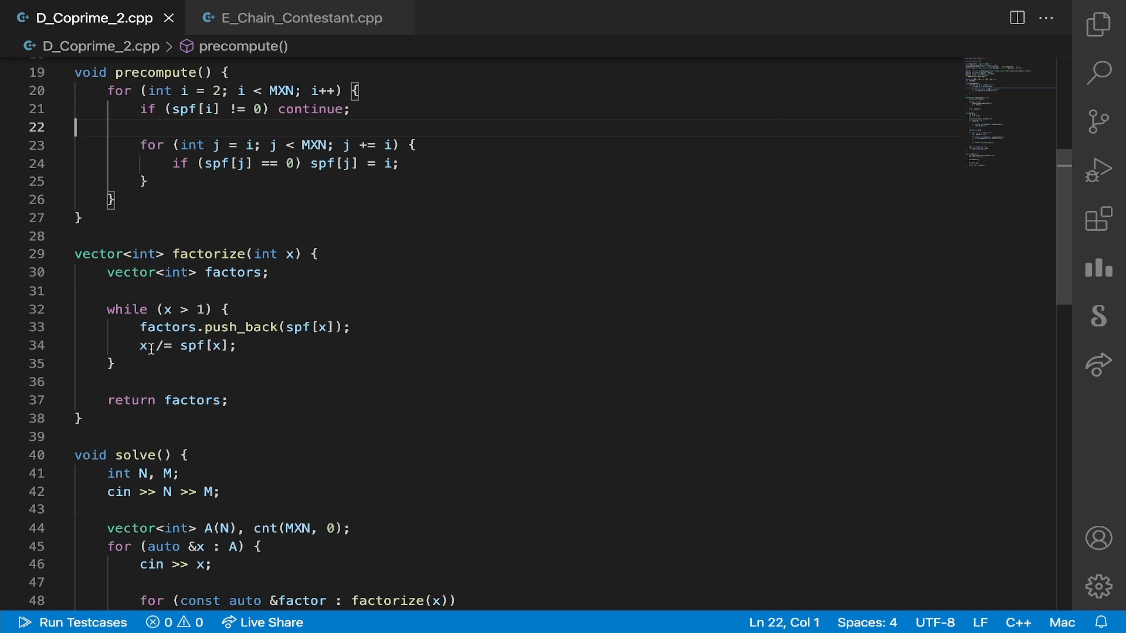
left_click(237, 345)
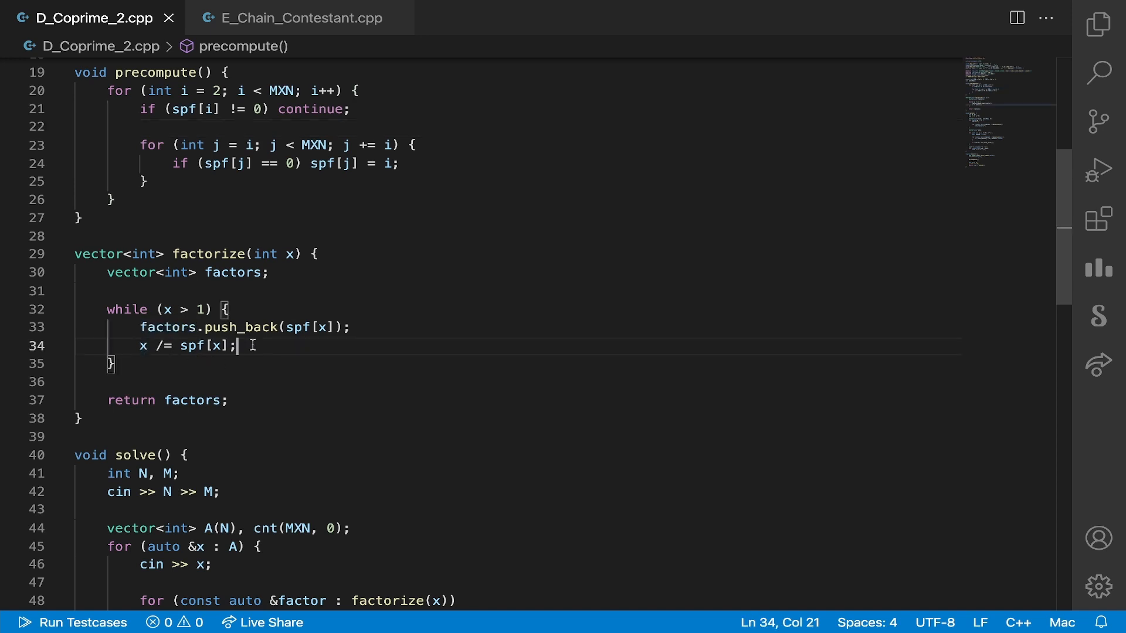
mouse_move(218, 310)
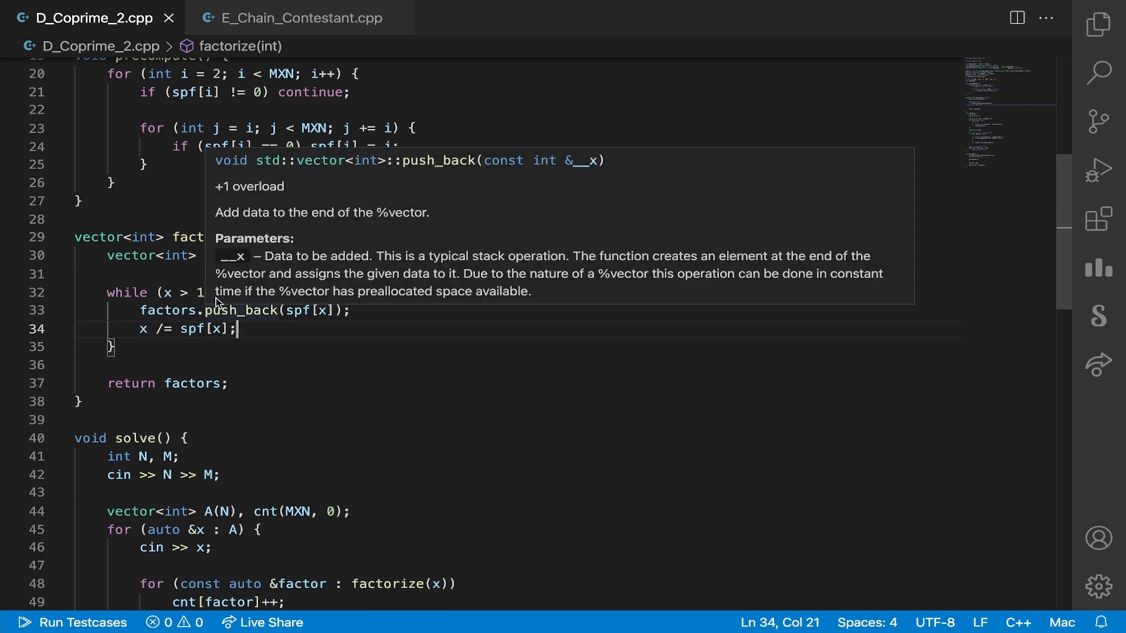
mouse_move(251, 302)
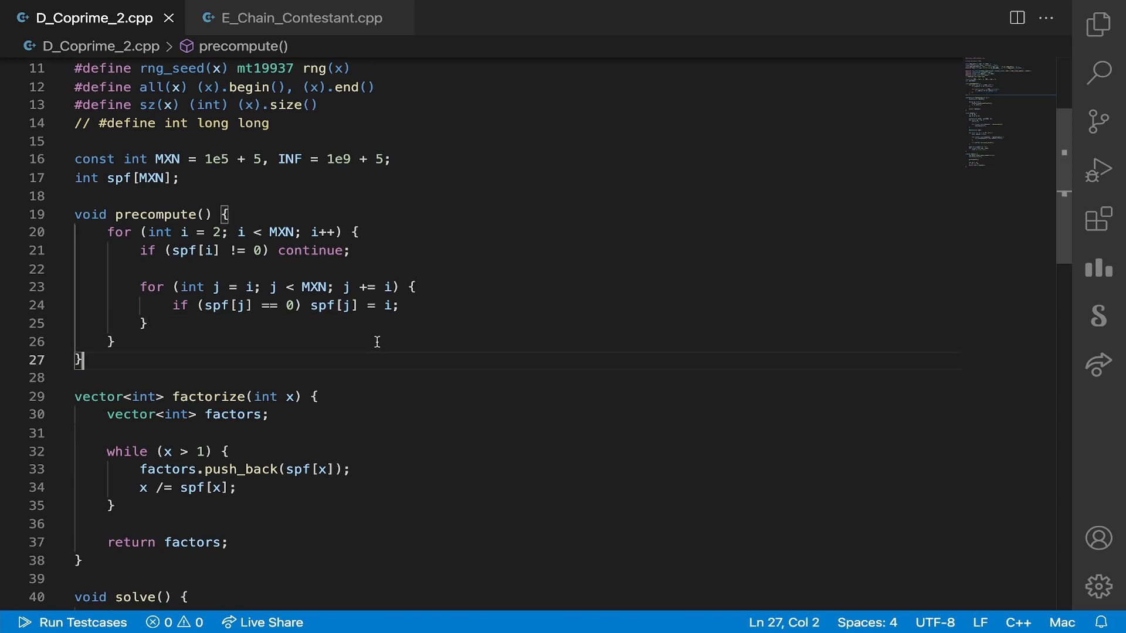
mouse_move(362, 280)
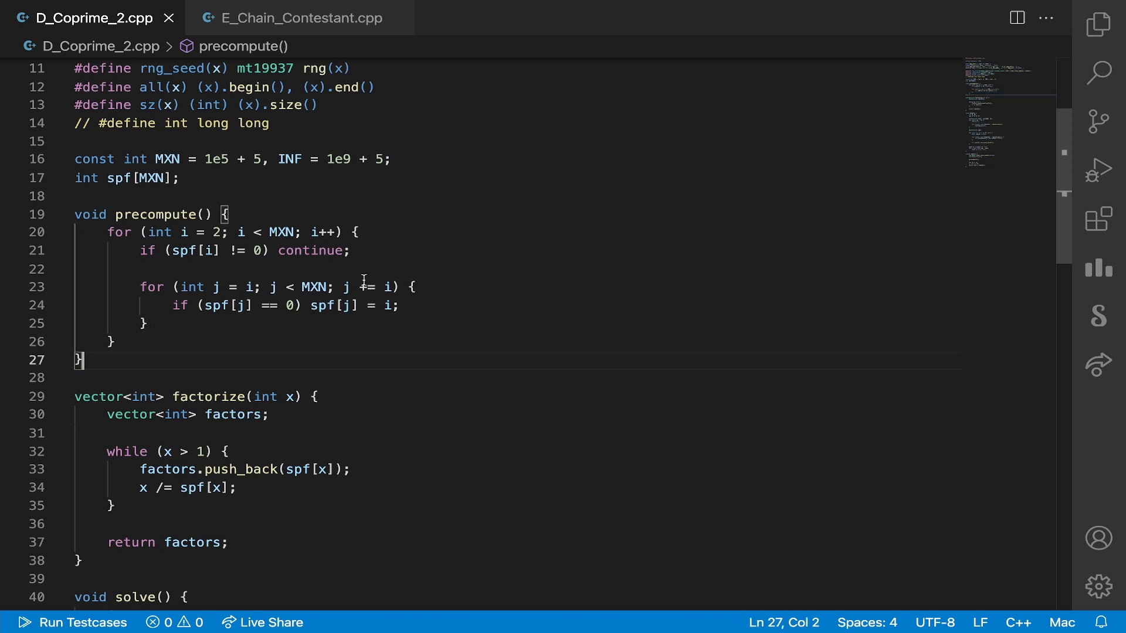
mouse_move(369, 302)
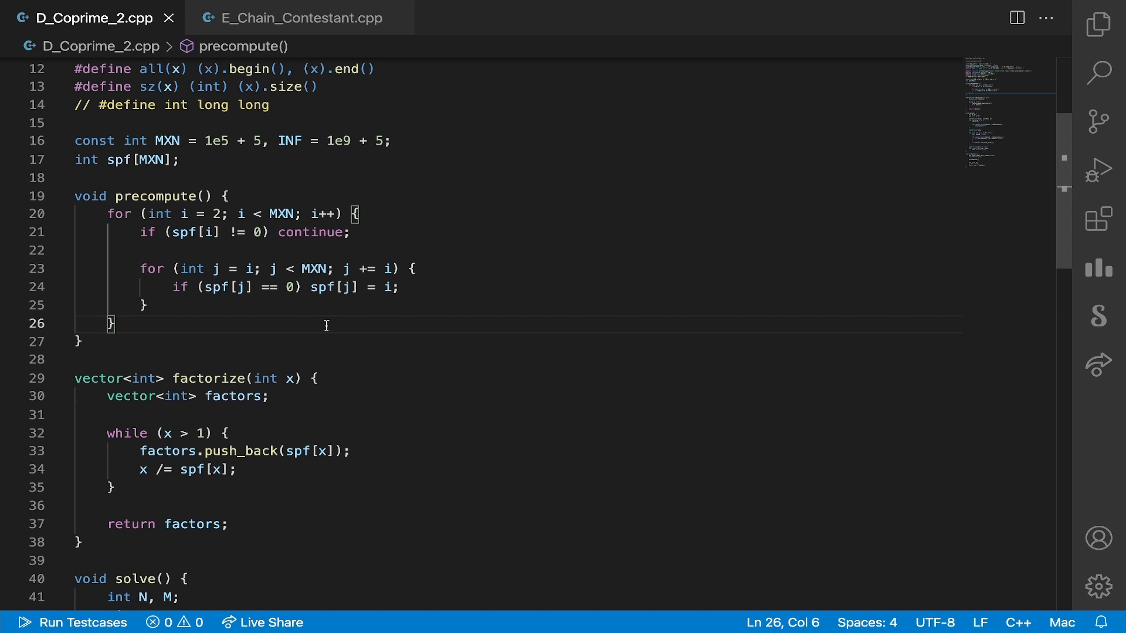
scroll("down", 3)
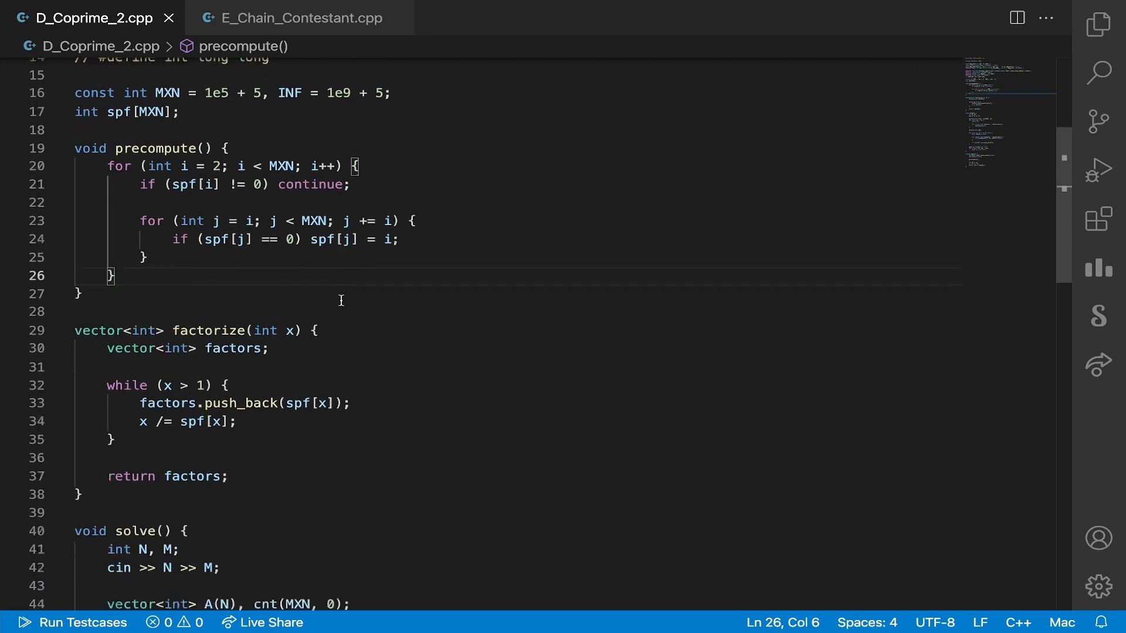
scroll("down", 3)
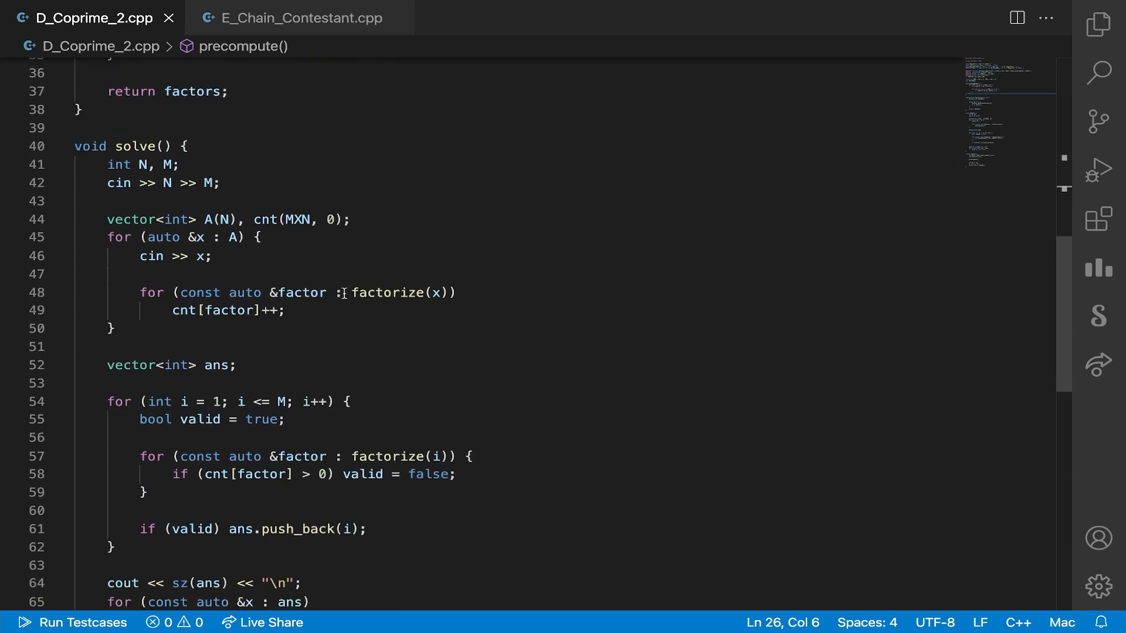
scroll("down", 3)
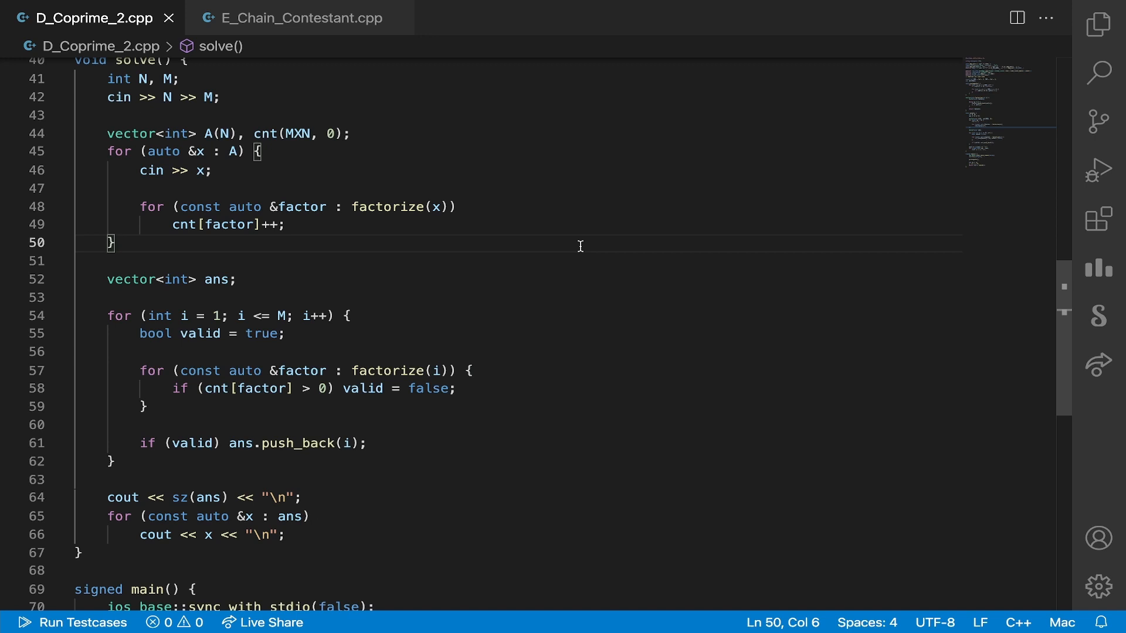
mouse_move(596, 239)
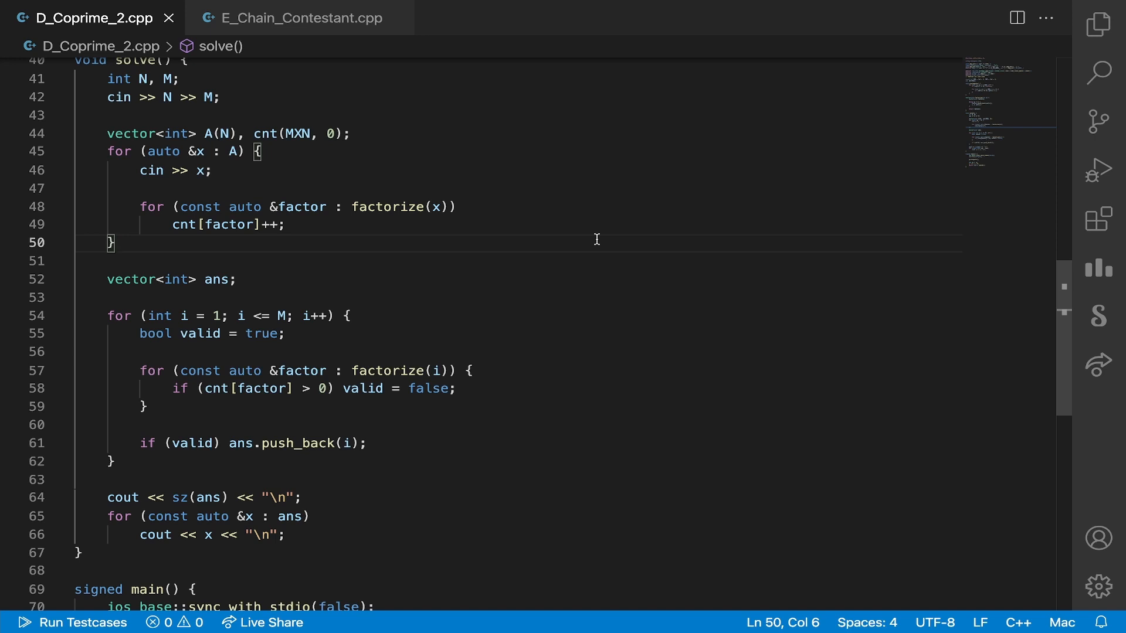
mouse_move(600, 229)
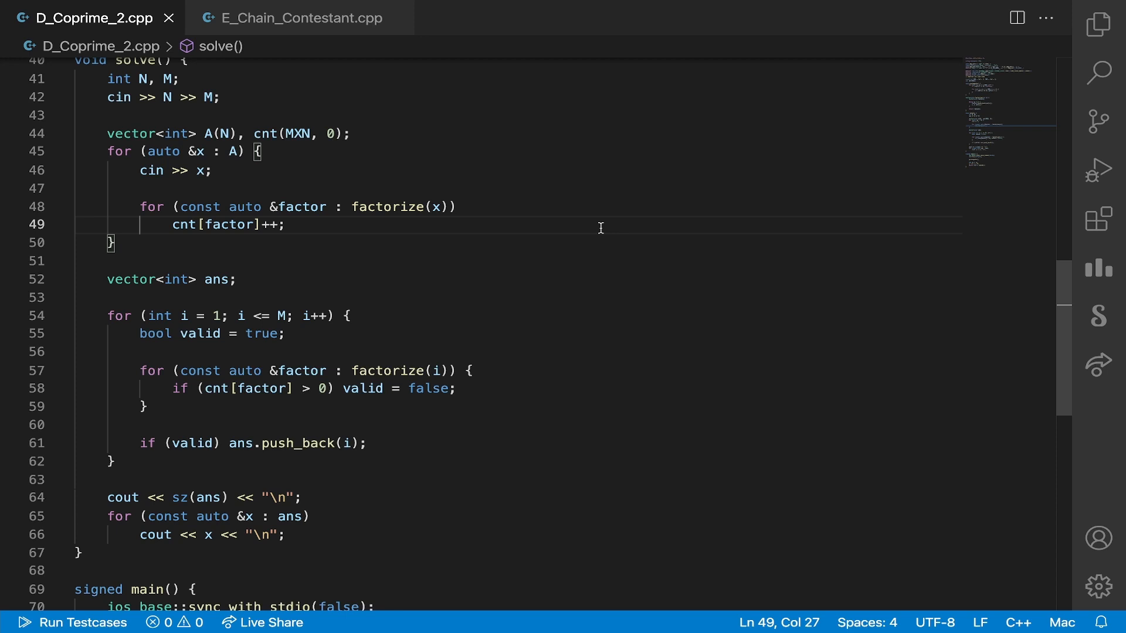
scroll("down", 3)
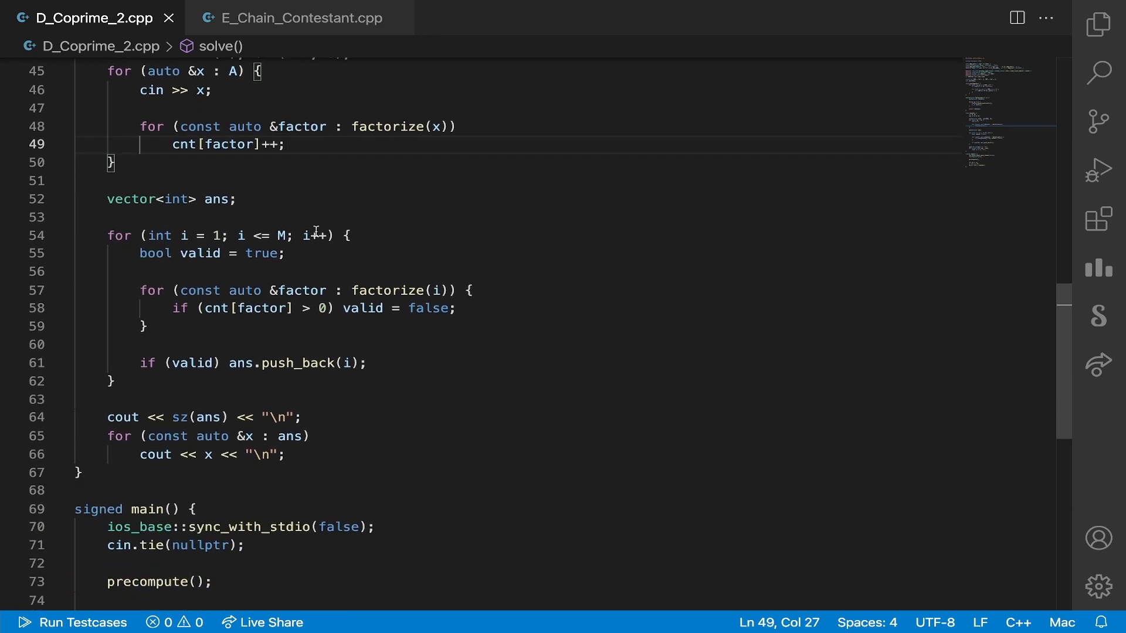
scroll("down", 3)
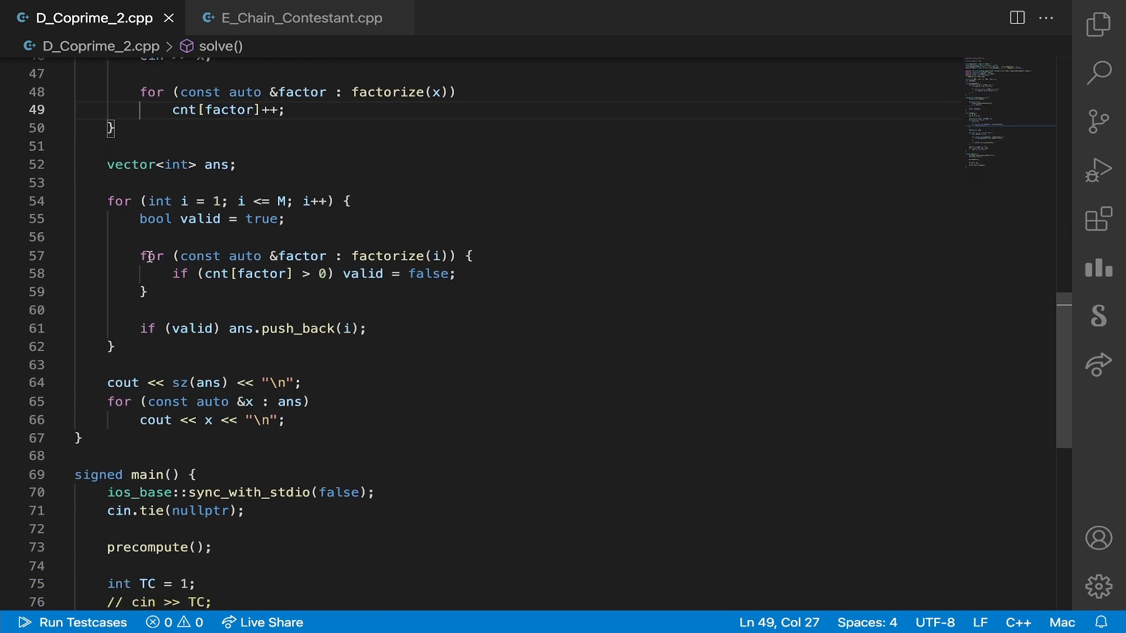
mouse_move(399, 296)
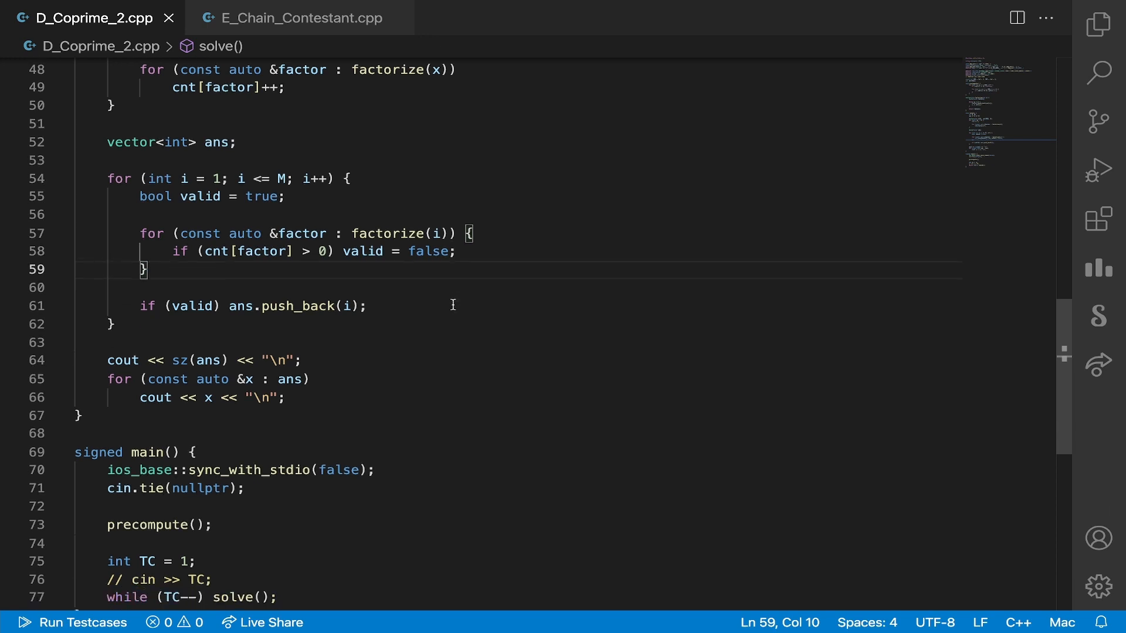
scroll("down", 3)
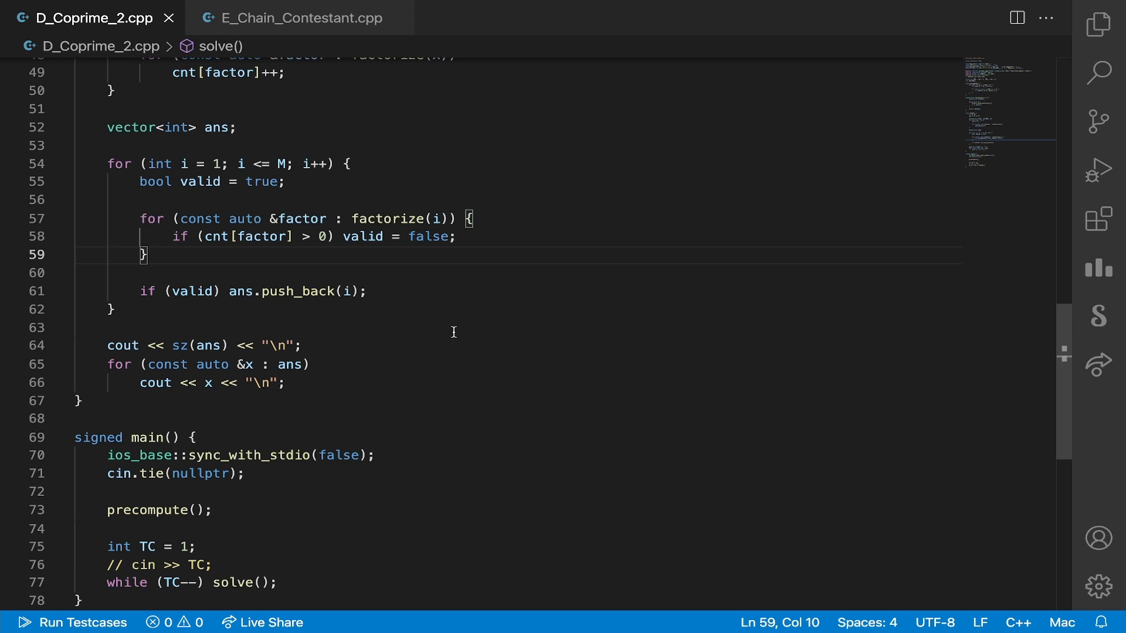
mouse_move(467, 297)
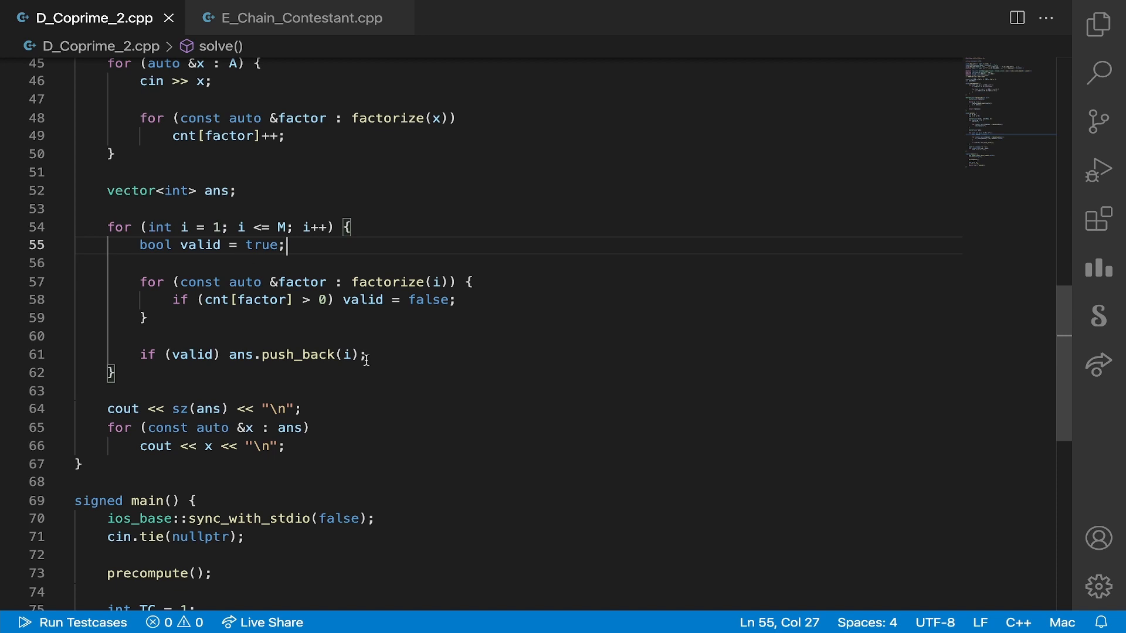
mouse_move(396, 326)
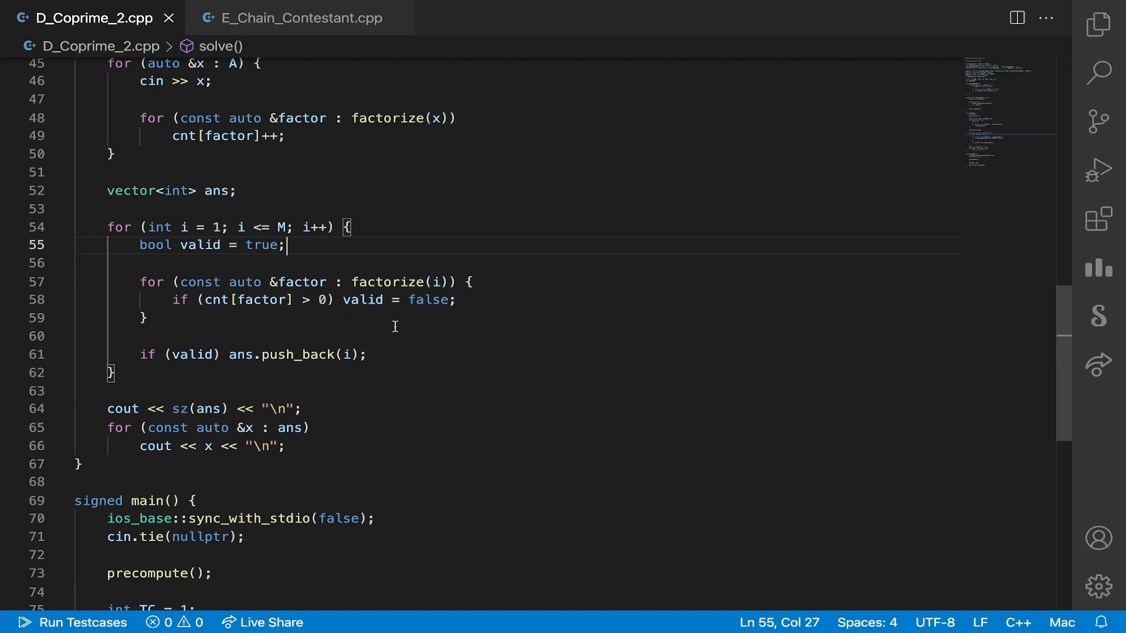
scroll("down", 3)
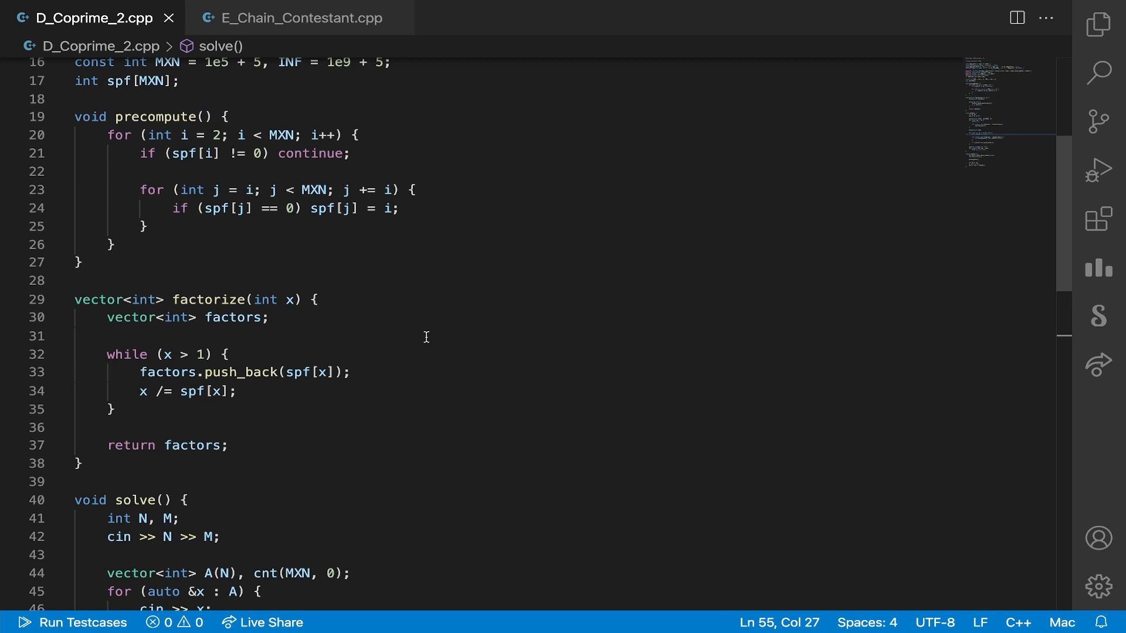
- Scroll through solve(), then switch to E_Chain_Contestant.cpp with its judge testcases
scroll("down", 3)
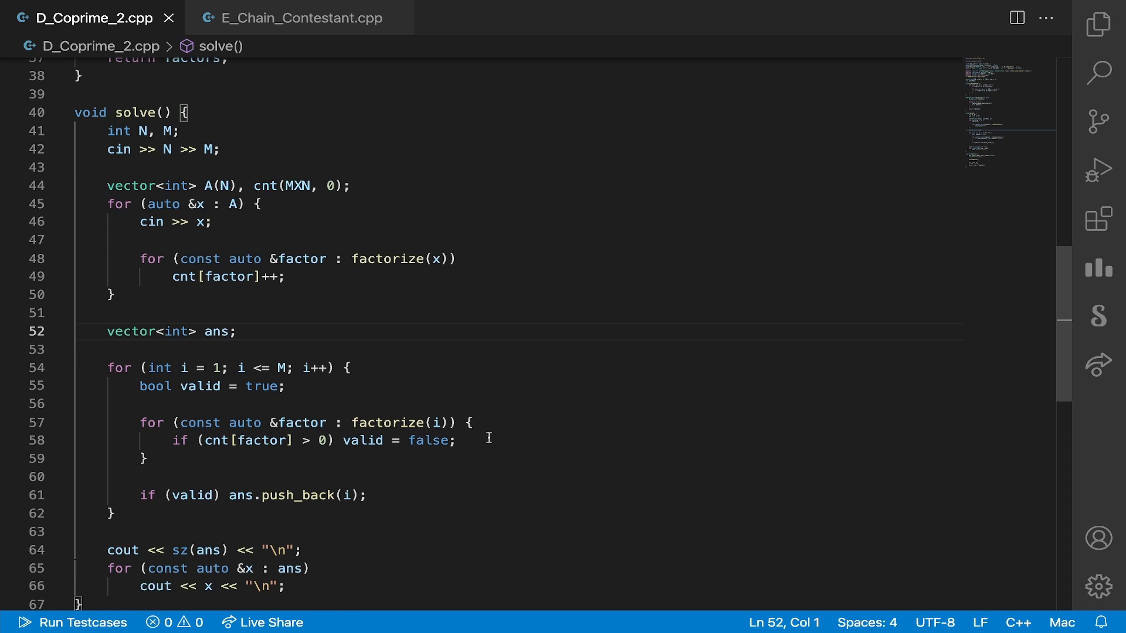
mouse_move(588, 416)
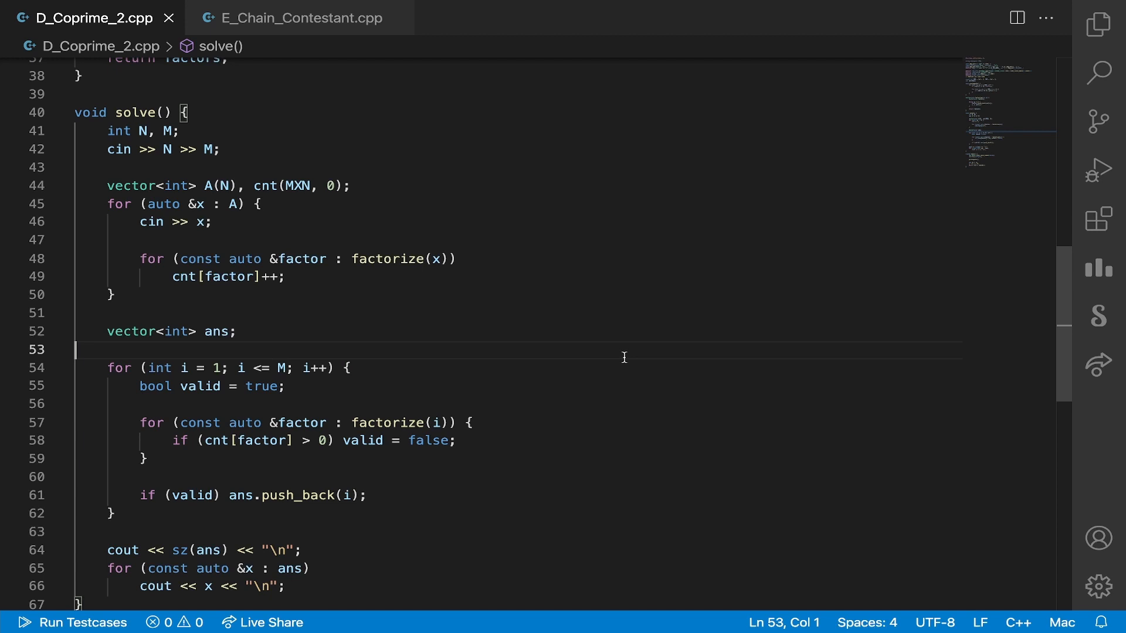
mouse_move(341, 55)
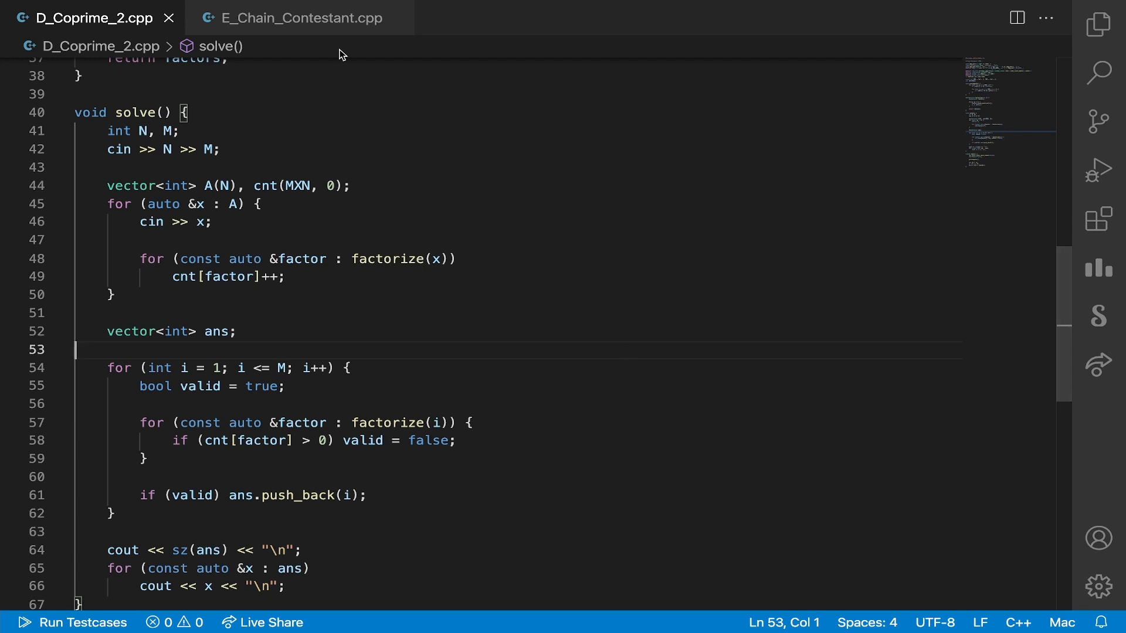
left_click(297, 17)
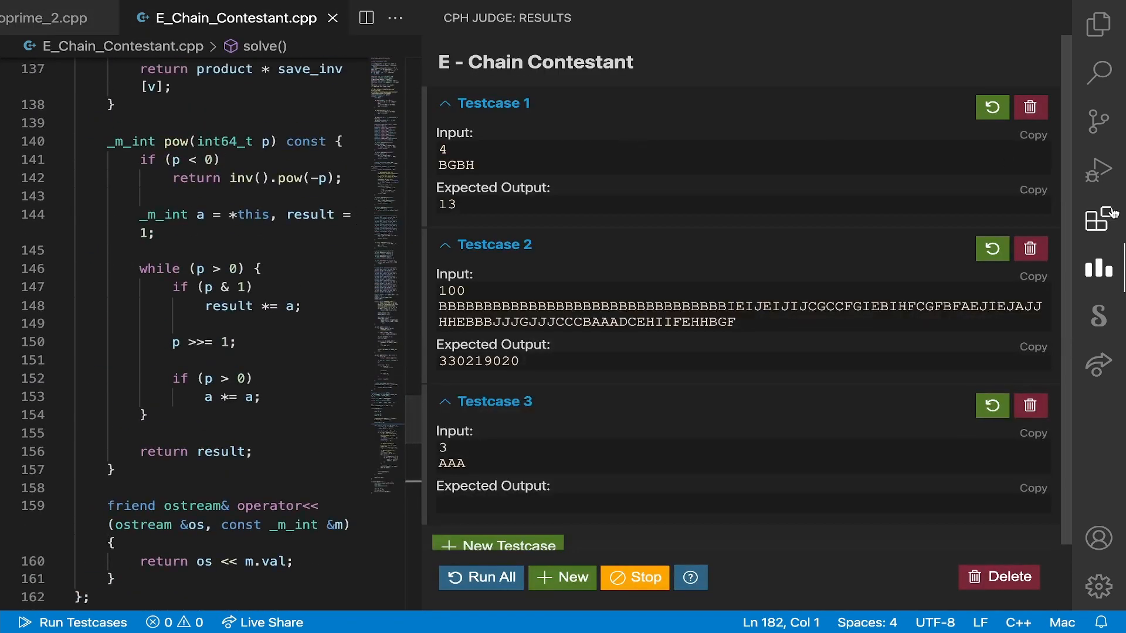